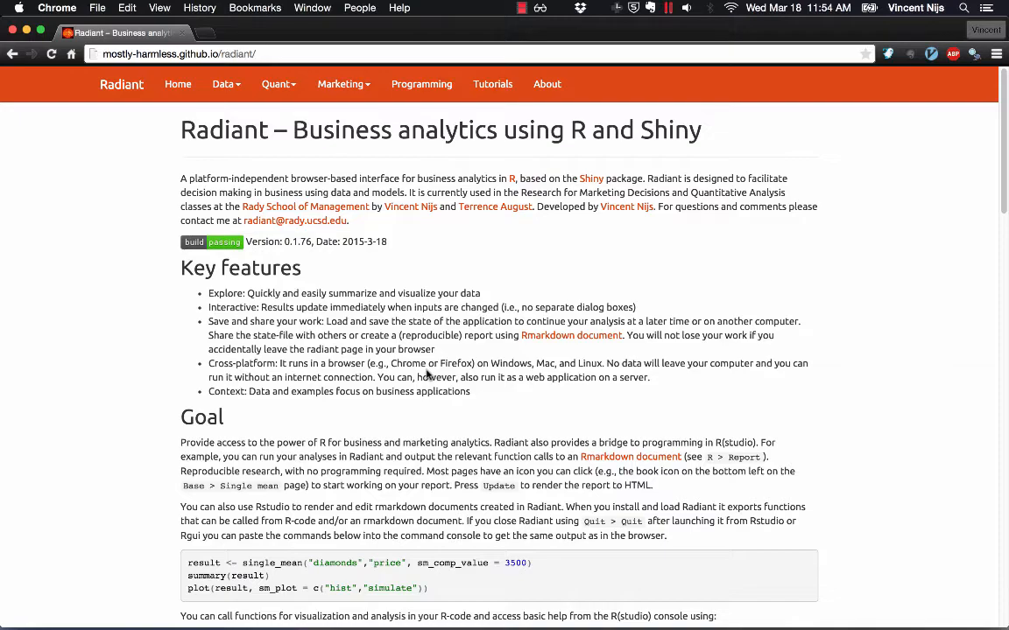
Scroll to 'How-to install Radiant' and select the library(radiant) radiant('marketing') commands
scroll("down", 3)
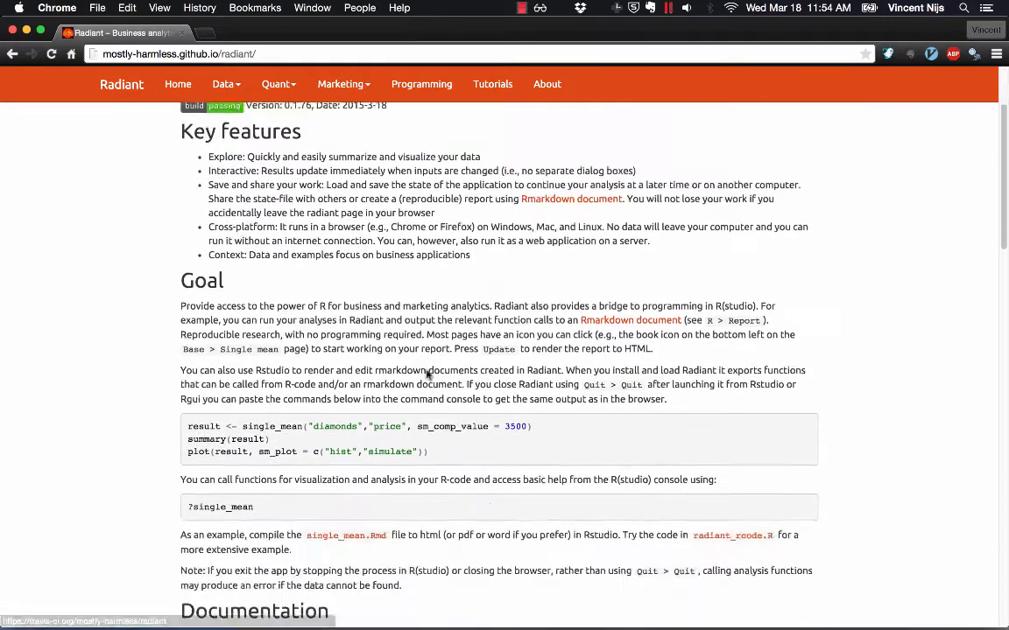
scroll("down", 3)
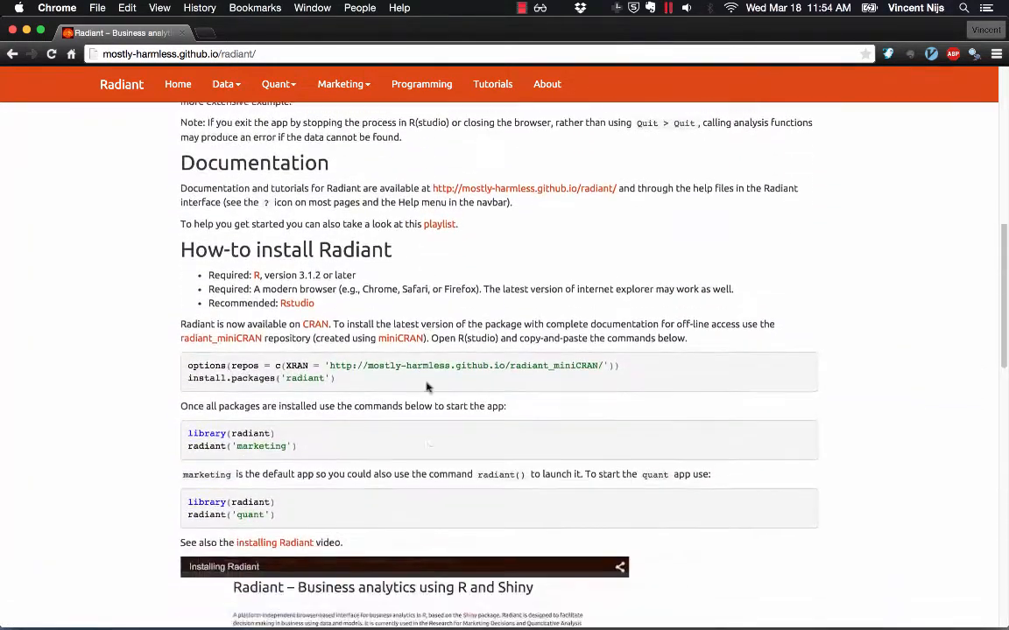
scroll("down", 3)
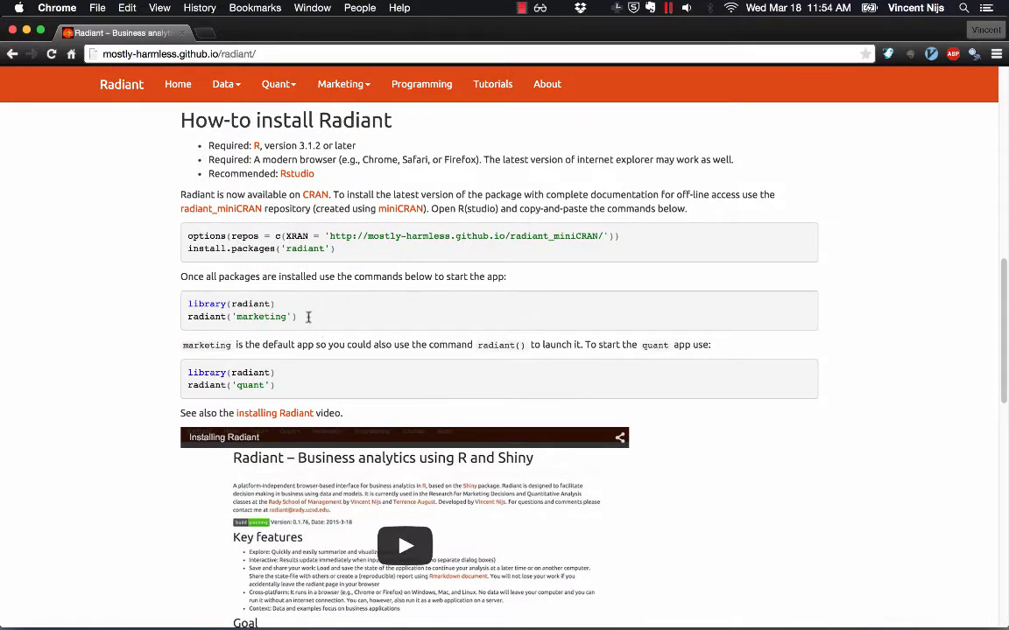
left_click_drag(187, 303, 297, 316)
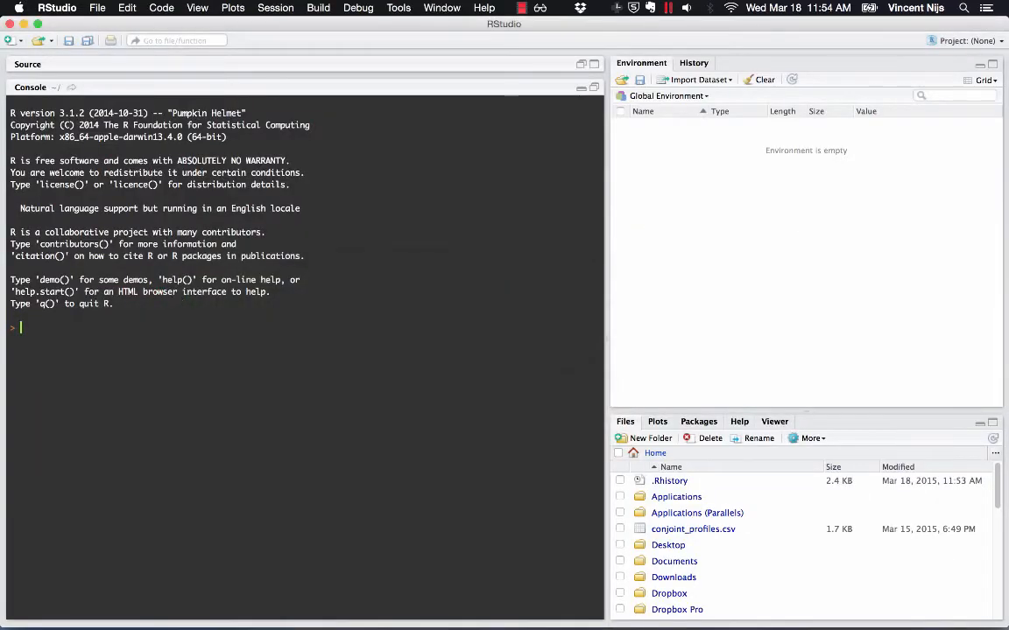
mouse_move(170, 402)
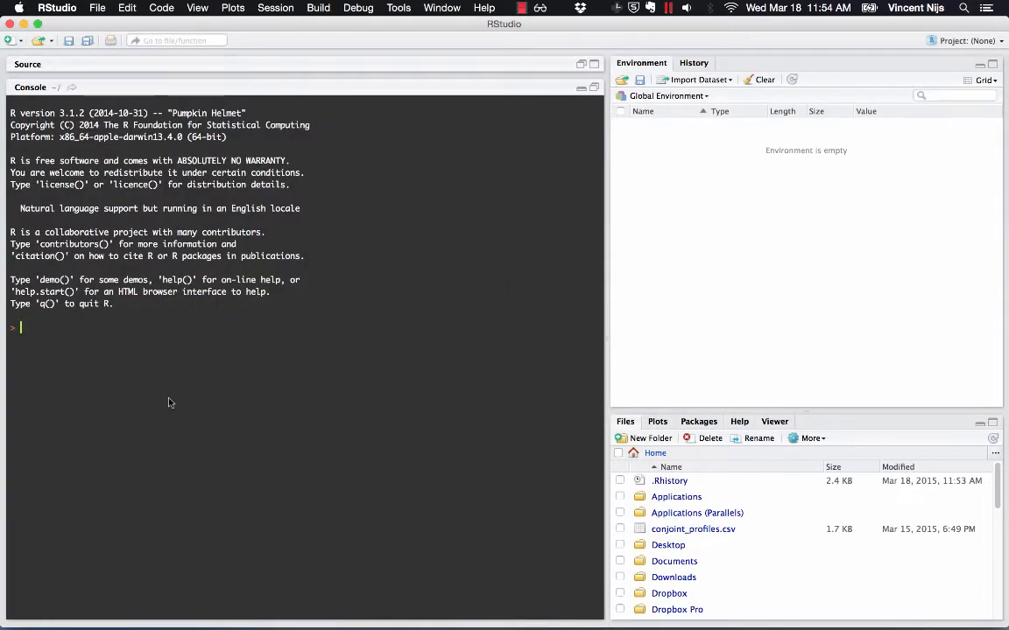
Run library(radiant) and radiant('marketing') in the RStudio console to open the marketing app
type("library(radiant)")
type("radiant('marketing')")
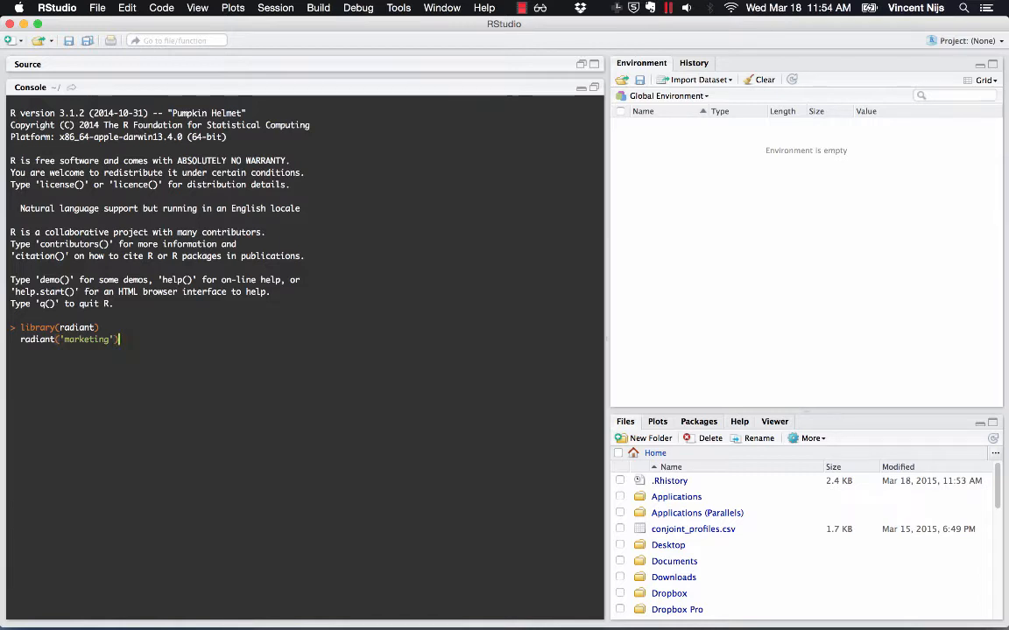
key("Return")
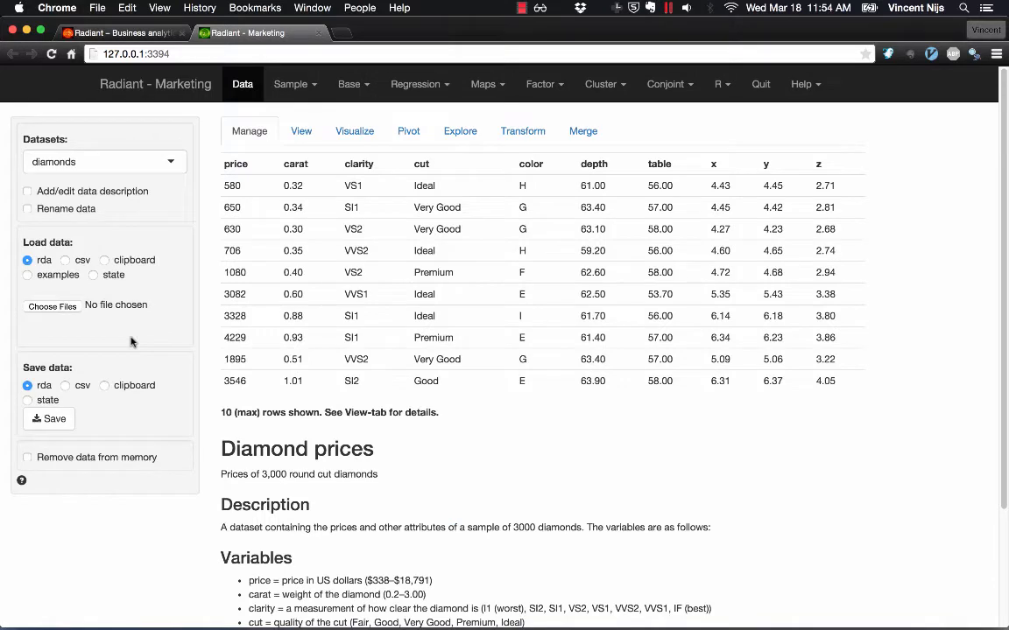
mouse_move(492, 264)
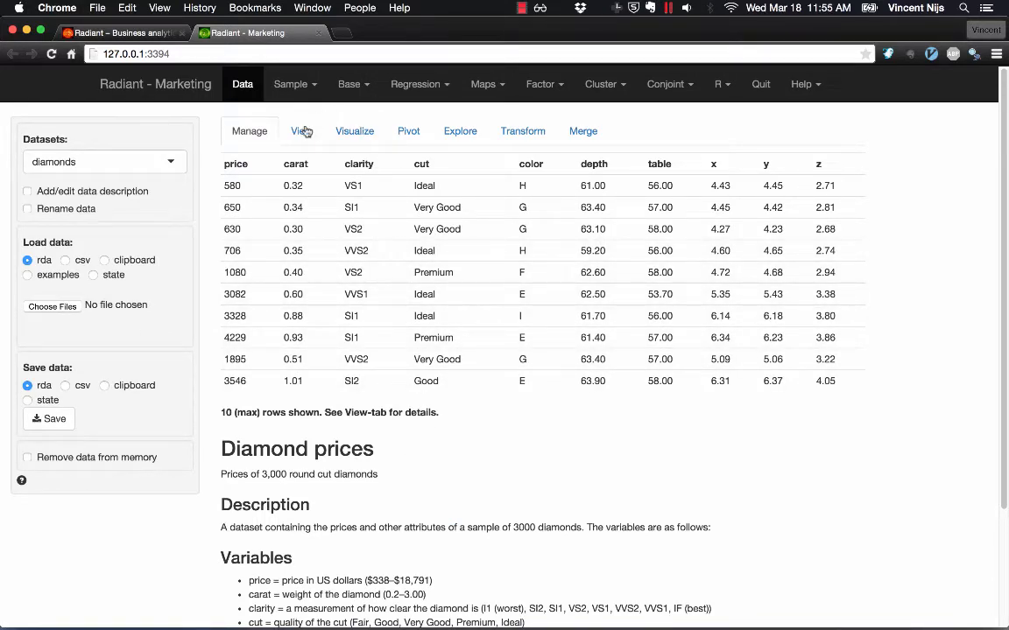
View the diamonds table sorted by carat, cut and price, plot histograms, then open Quit
left_click(301, 131)
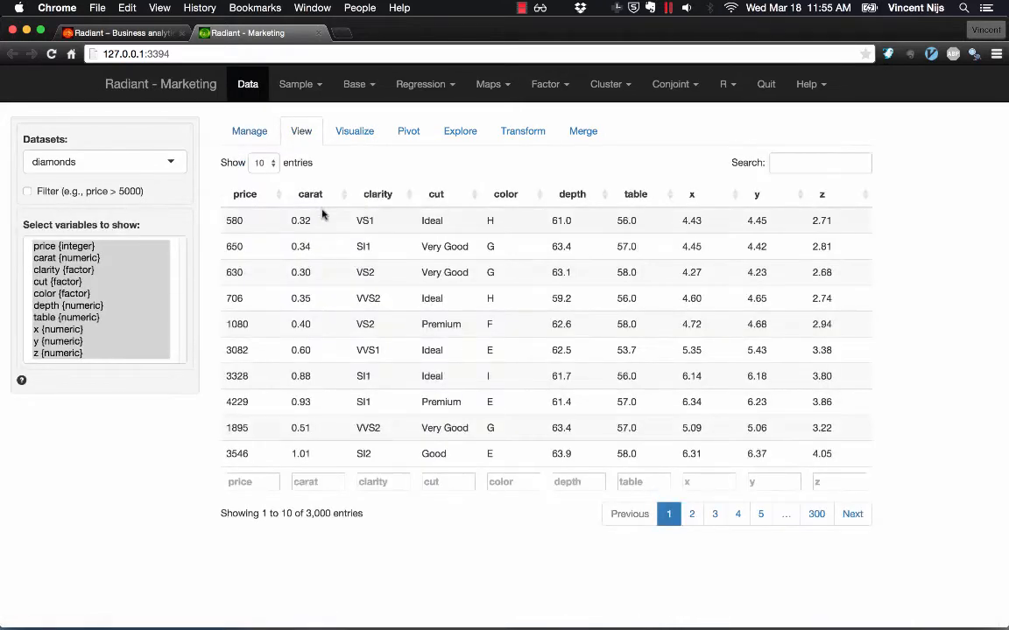
left_click(309, 194)
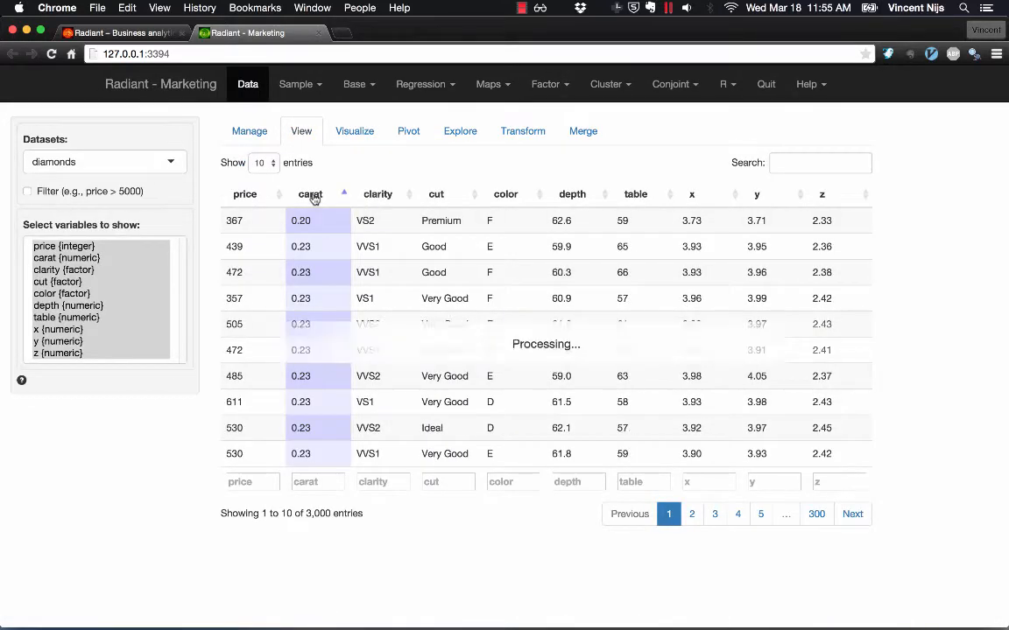
left_click(436, 193)
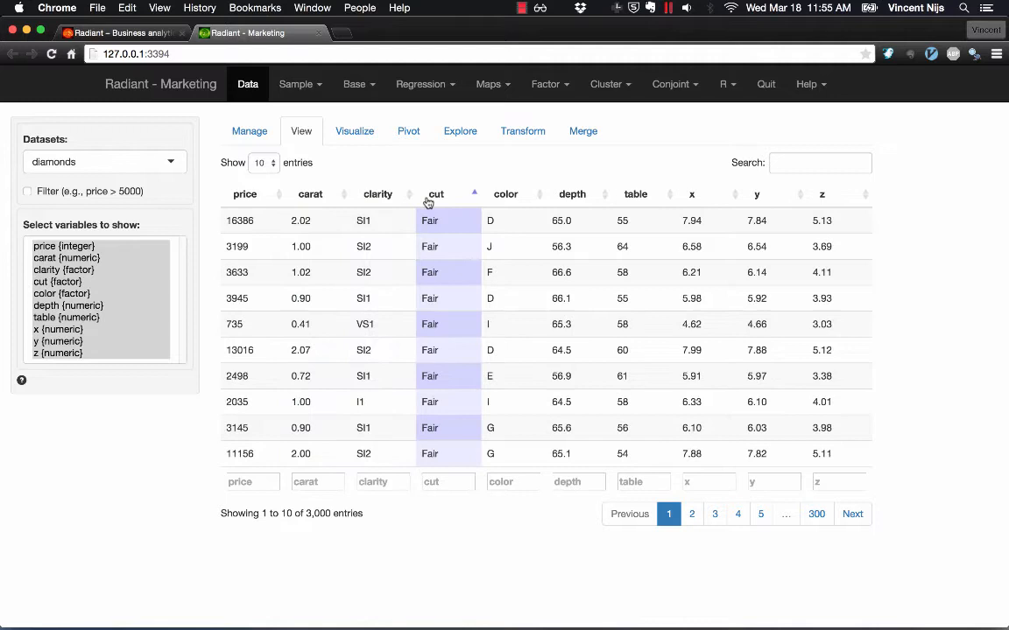
left_click(246, 193)
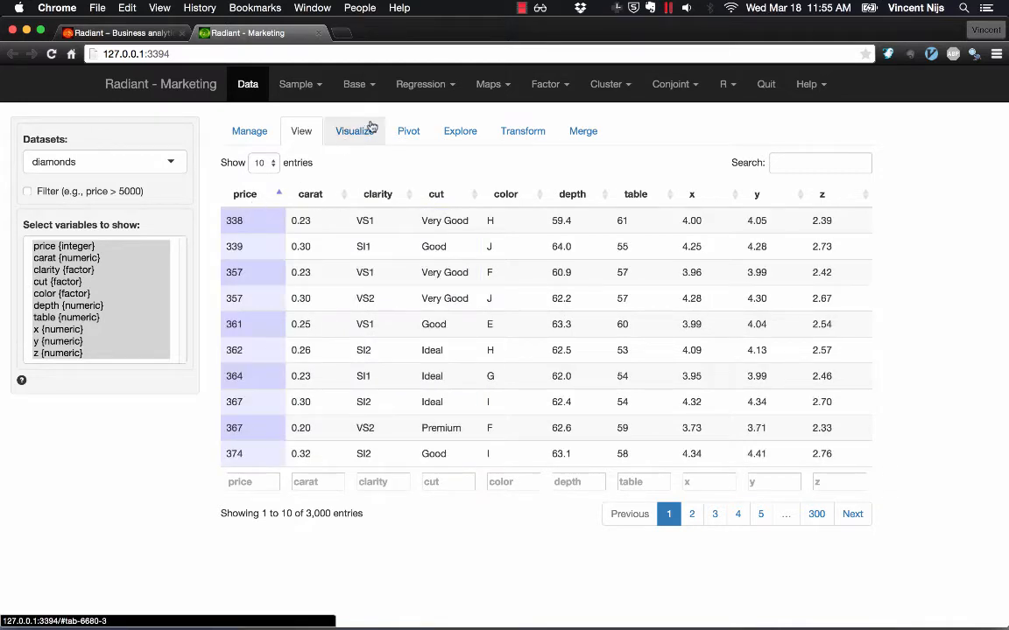
left_click(354, 131)
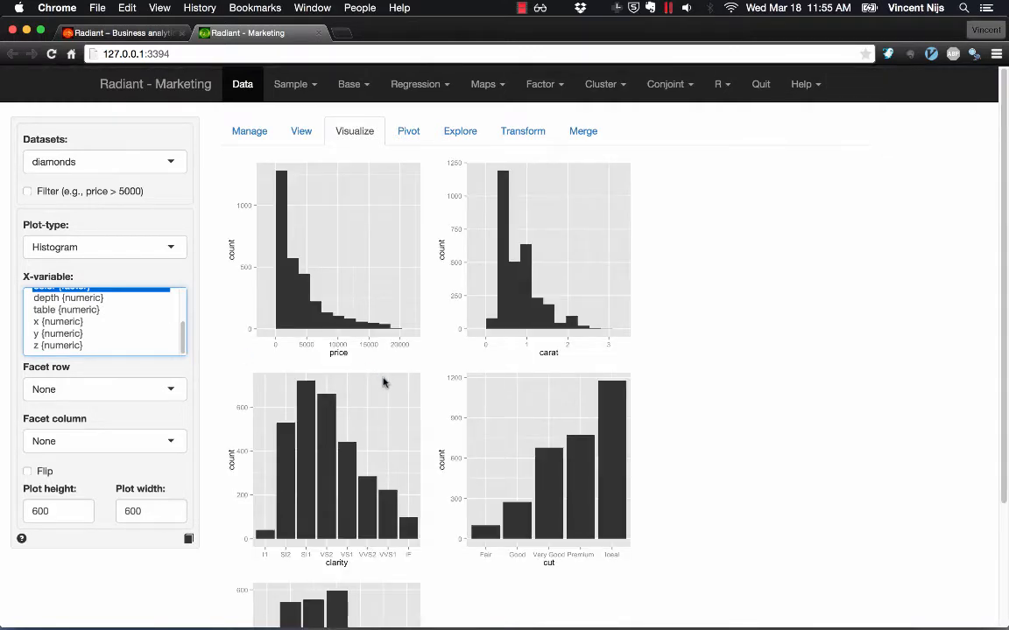
mouse_move(760, 84)
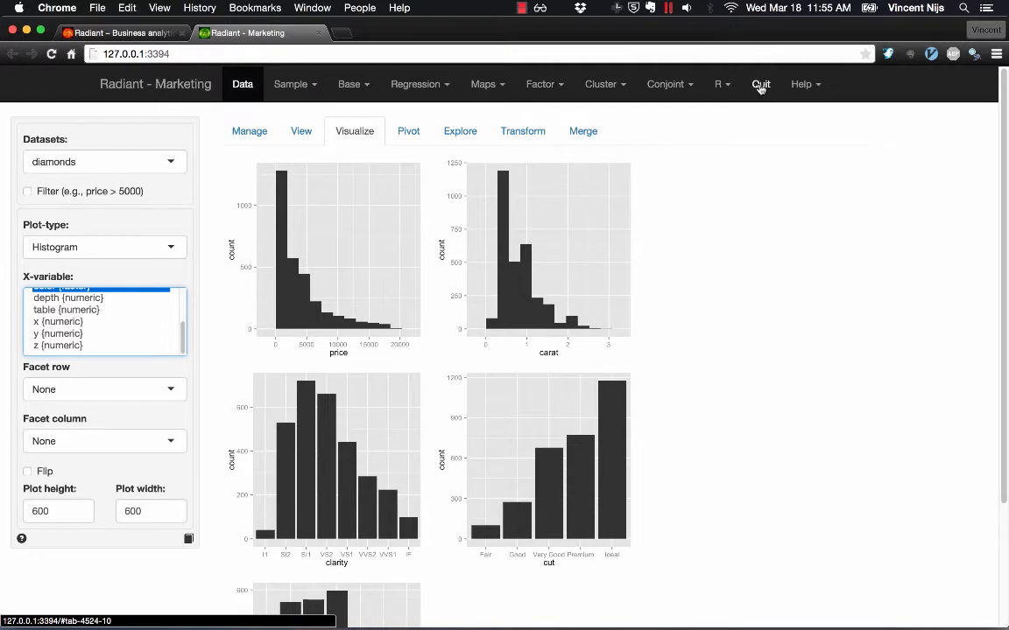
left_click(760, 84)
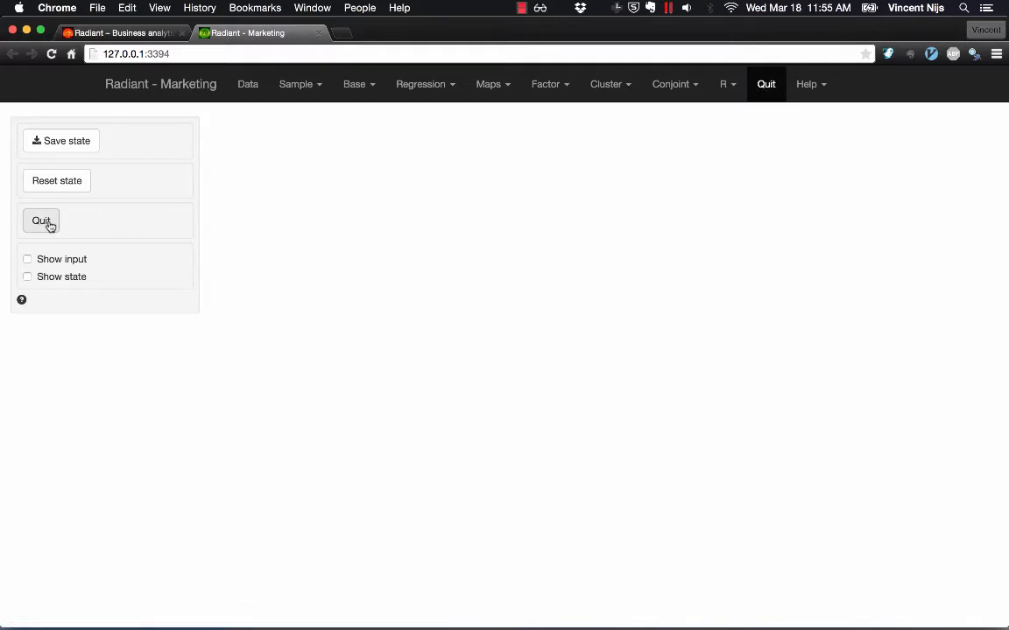
Quit the Radiant marketing app from its Quit page
left_click(41, 220)
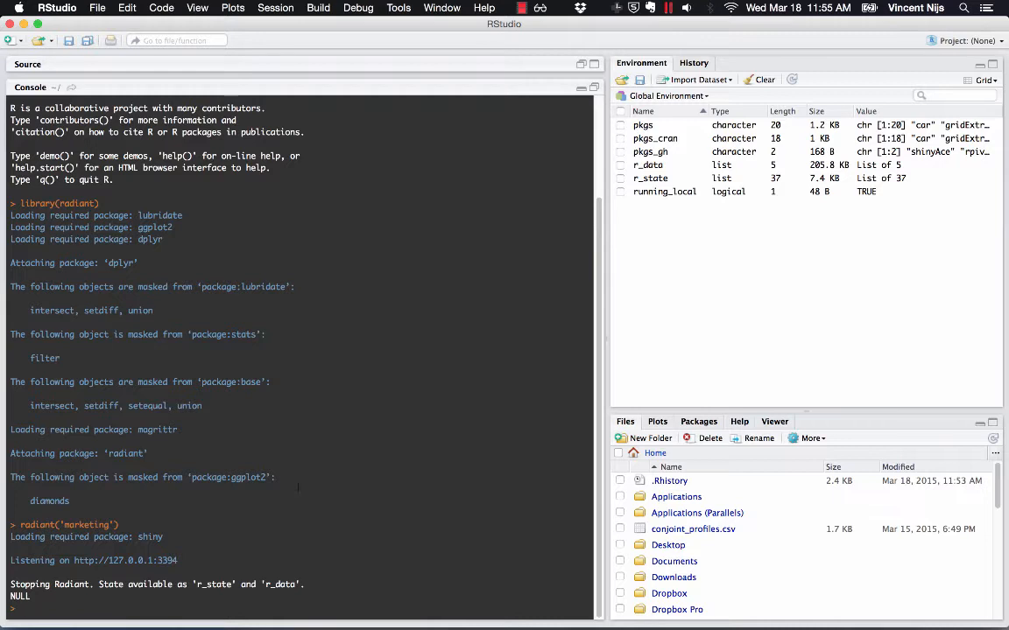
Run mac_launcher() to create the radiant.command launcher on the desktop
type("mac")
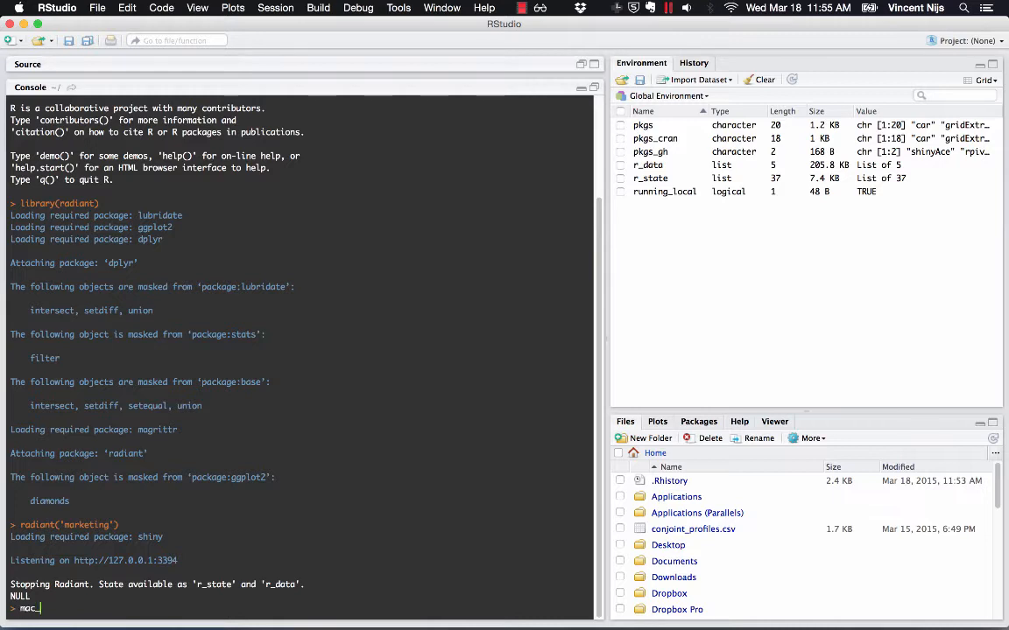
type("launcher()")
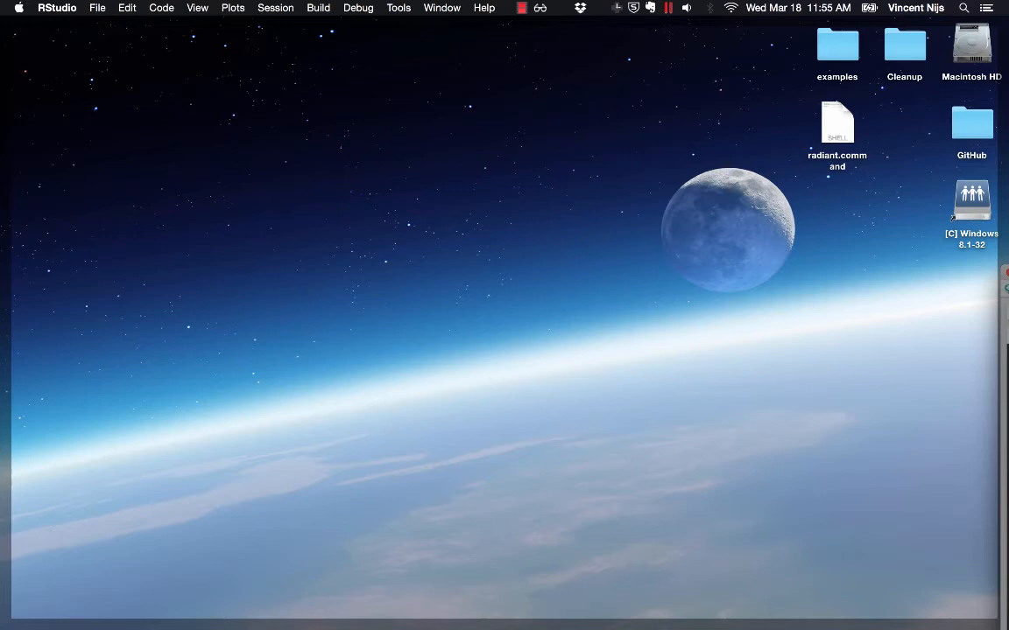
Launch Radiant from the desktop radiant.command file, then return to the Radiant homepage tab
left_click(836, 127)
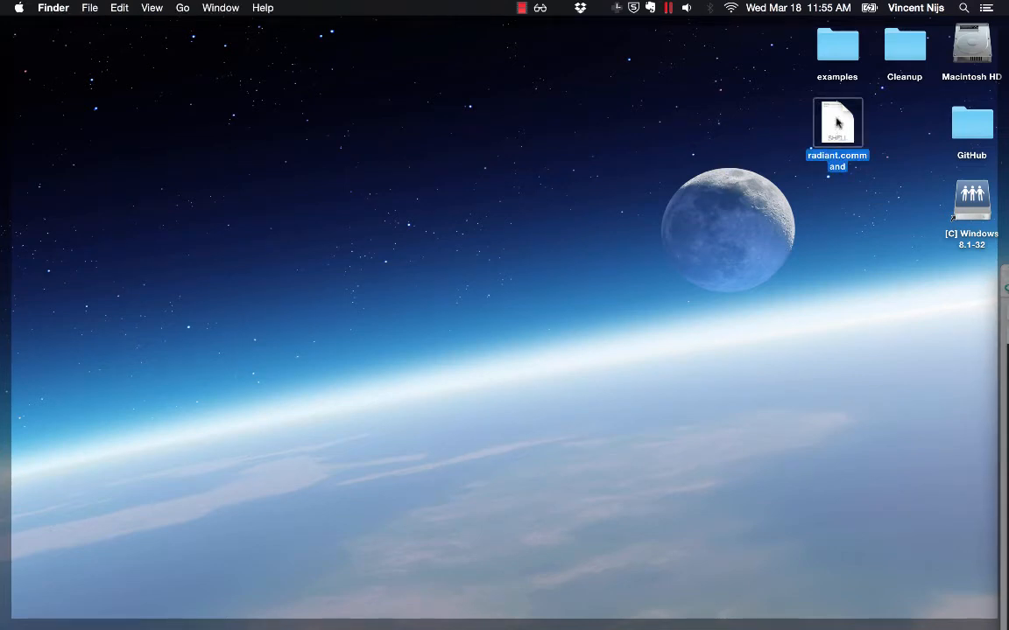
double_click(837, 122)
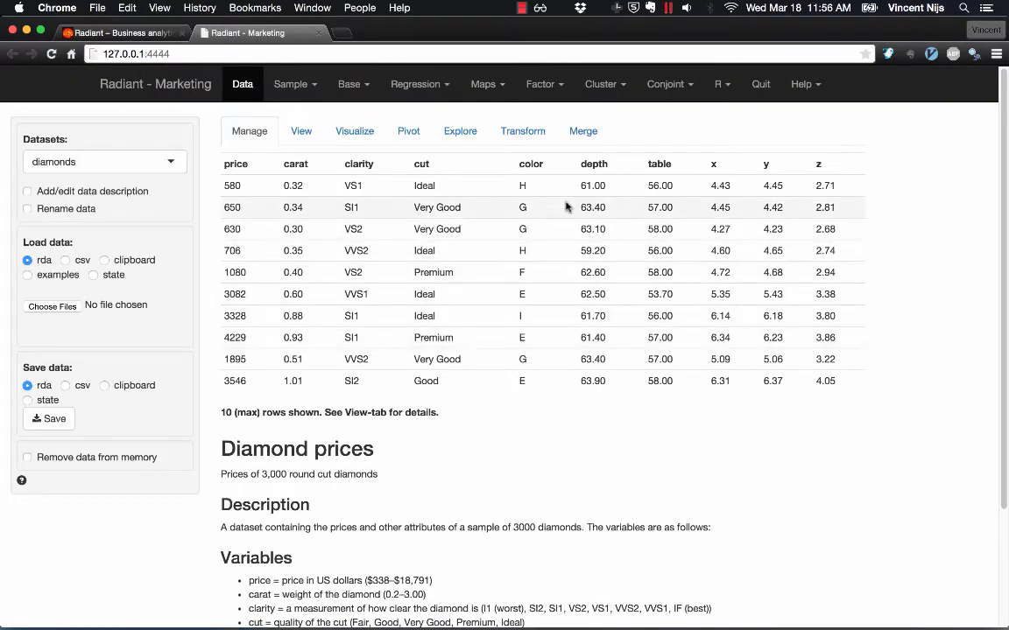
left_click(759, 83)
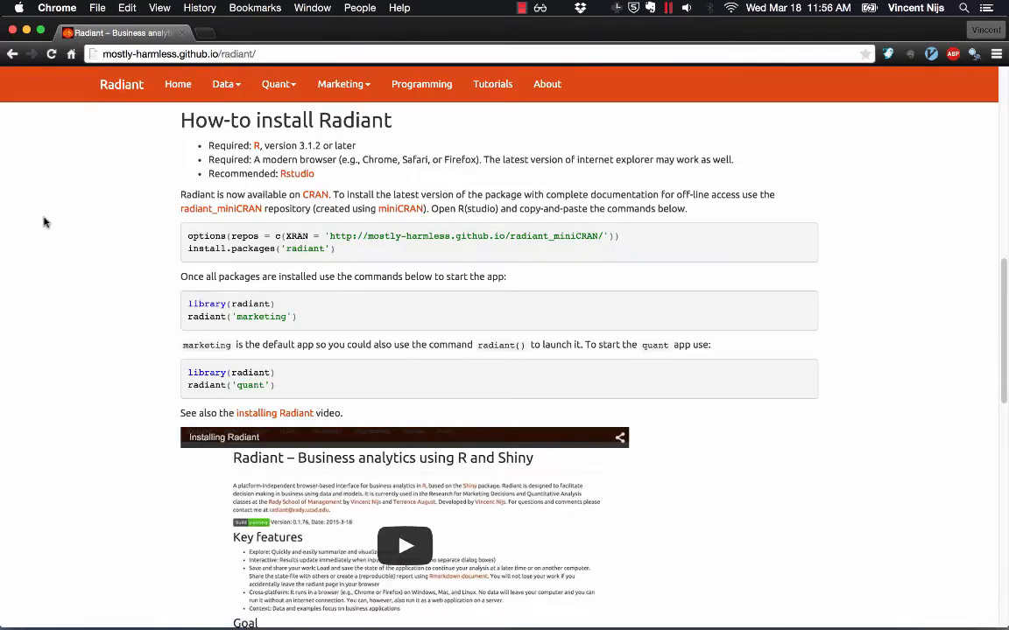
Select the library(radiant) and radiant('marketing') commands on the docs page and switch to RStudio
scroll("down", 3)
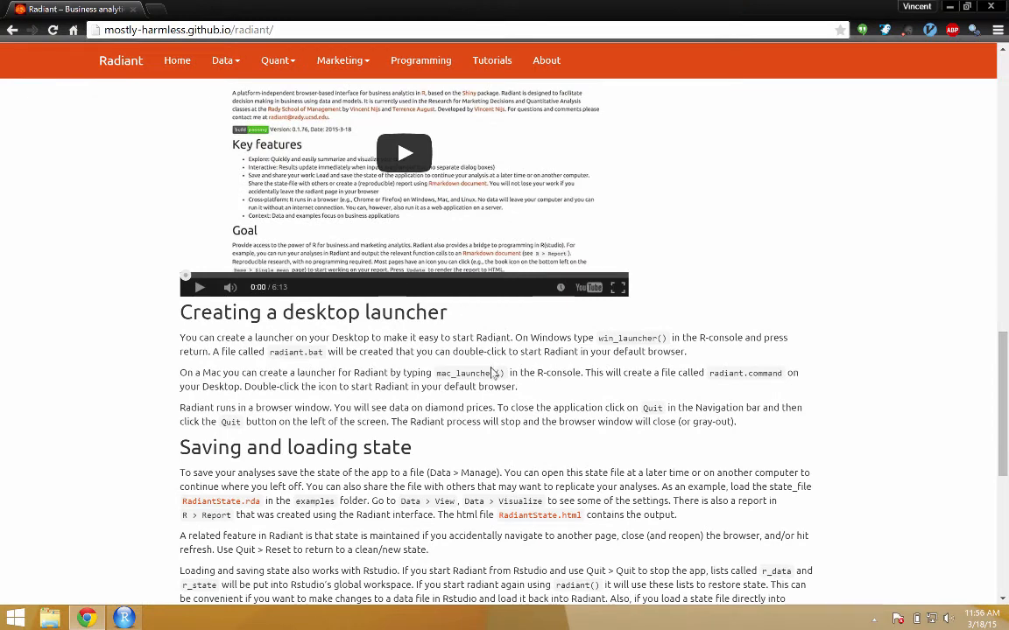
mouse_move(587, 350)
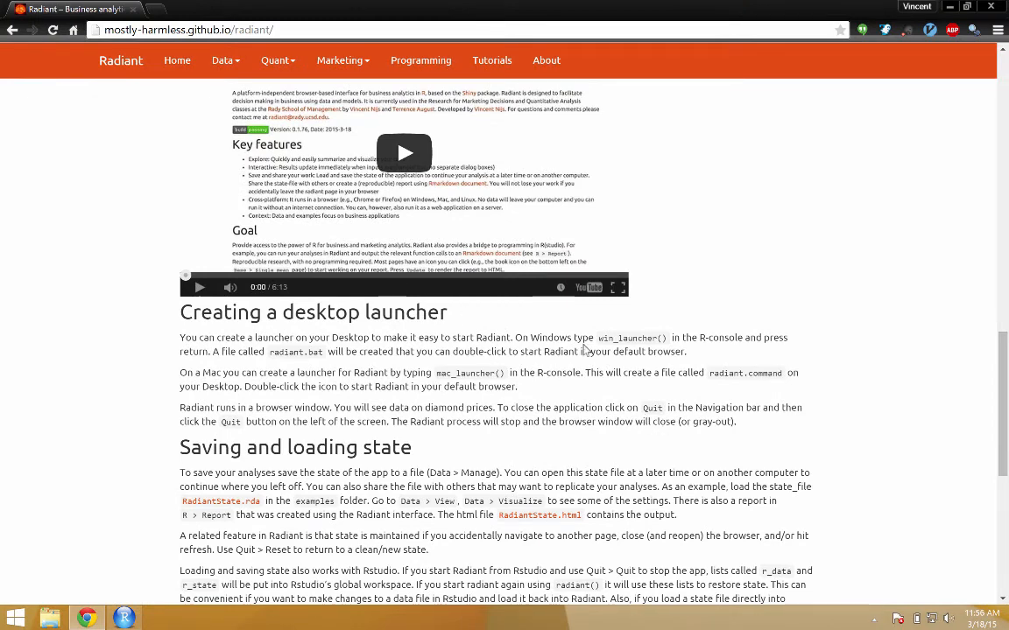
scroll("up", 3)
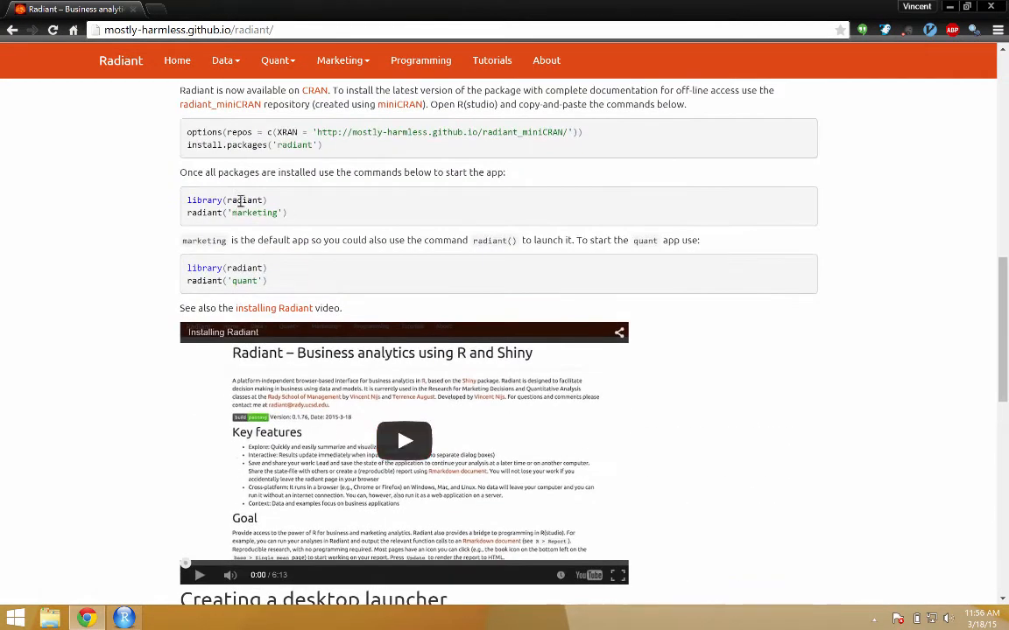
scroll("down", 3)
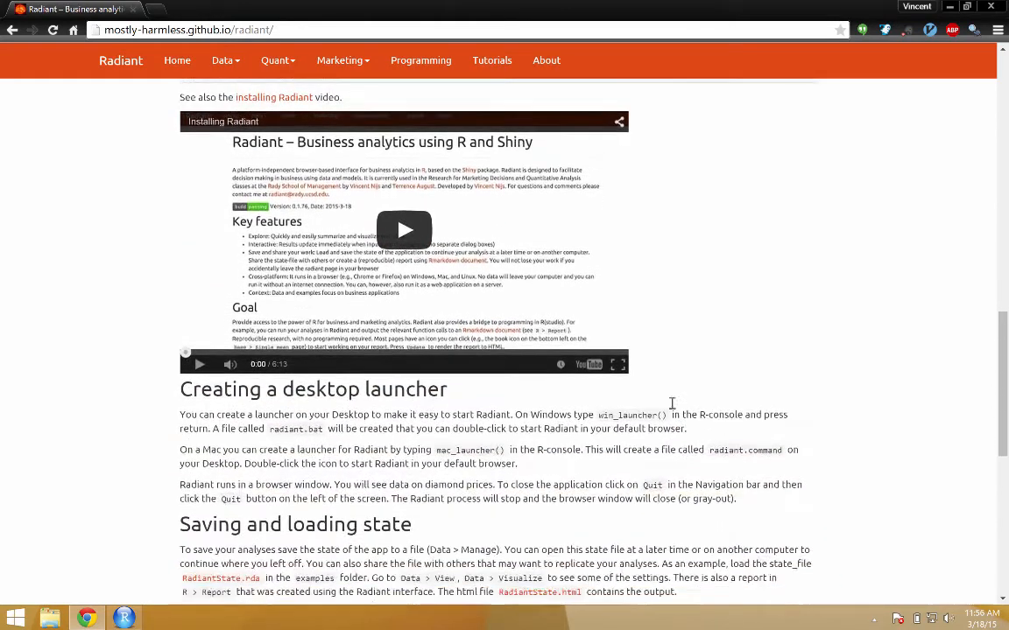
scroll("down", 3)
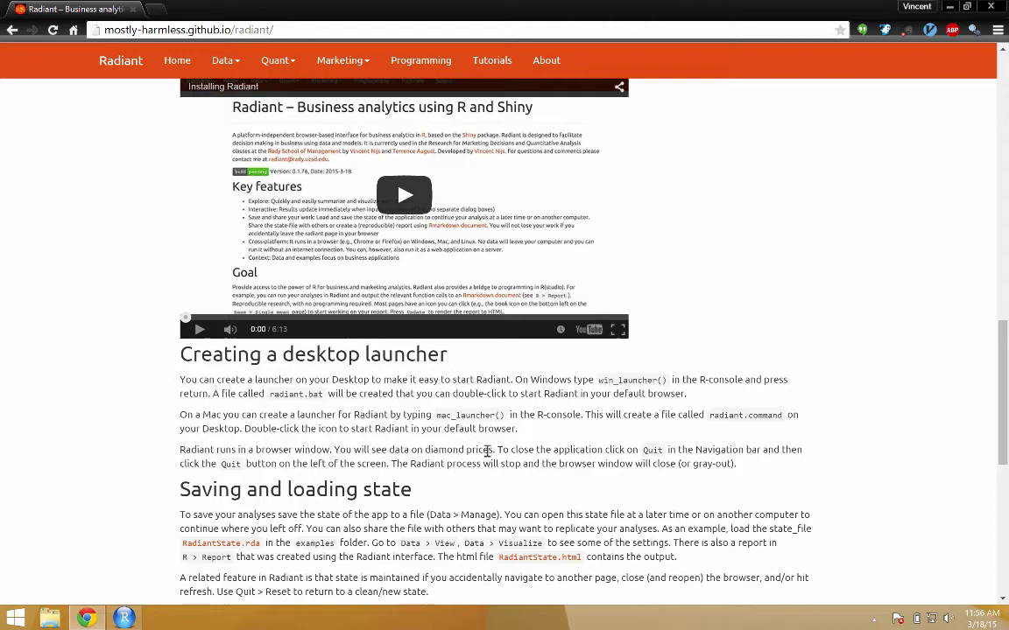
scroll("up", 3)
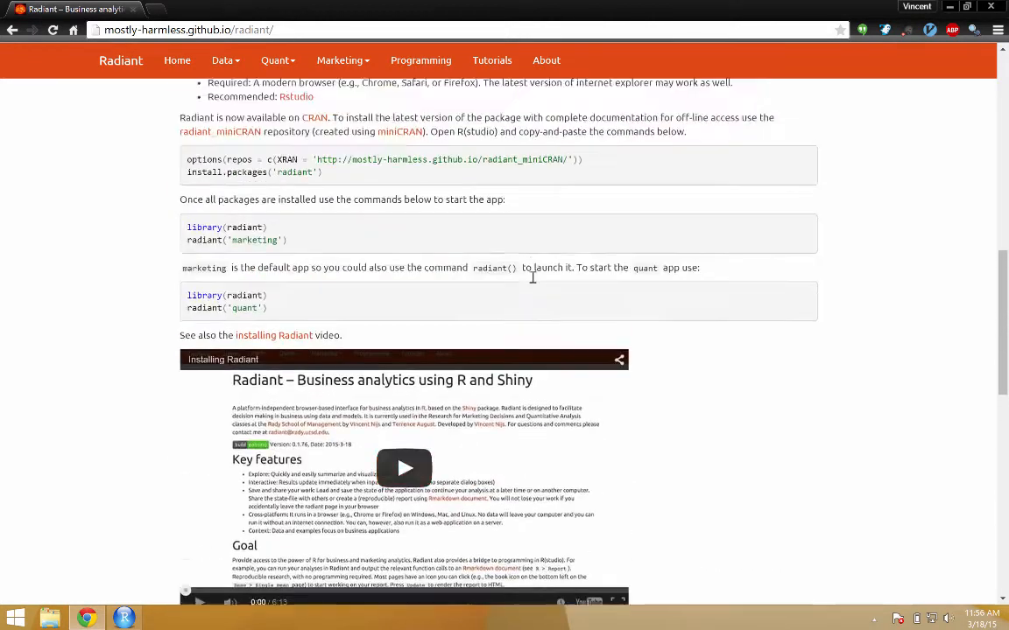
left_click_drag(187, 242, 288, 255)
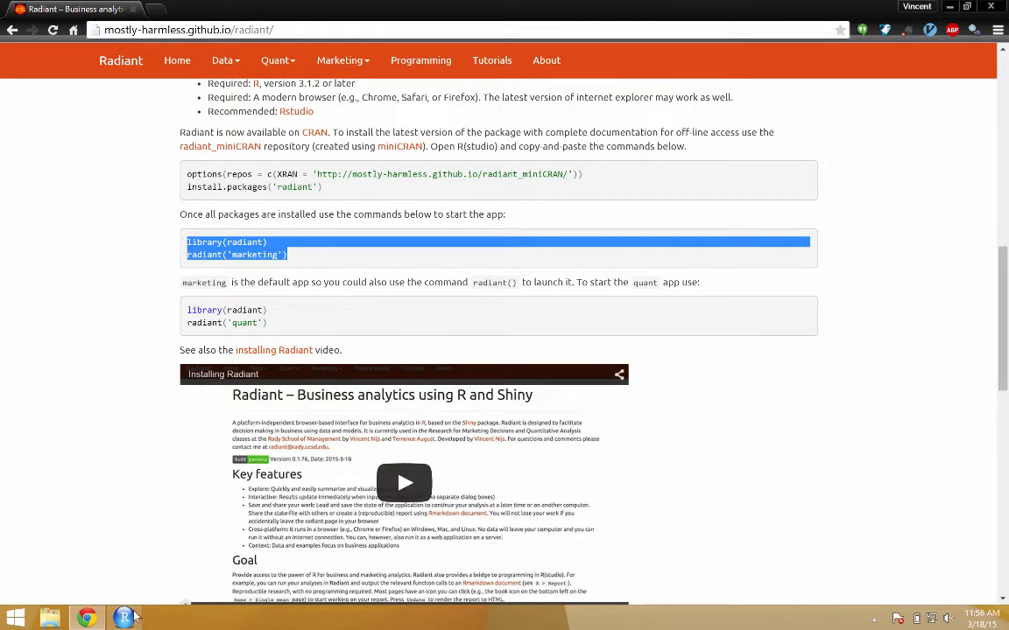
left_click(125, 618)
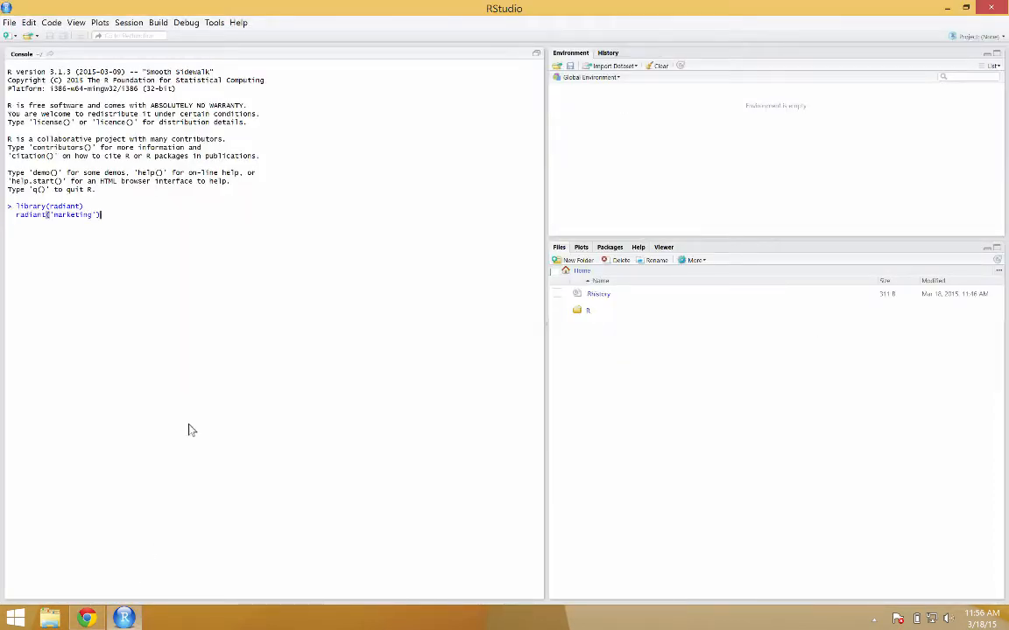
Run the pasted library(radiant) and radiant('marketing') commands in the RStudio console
key("Return")
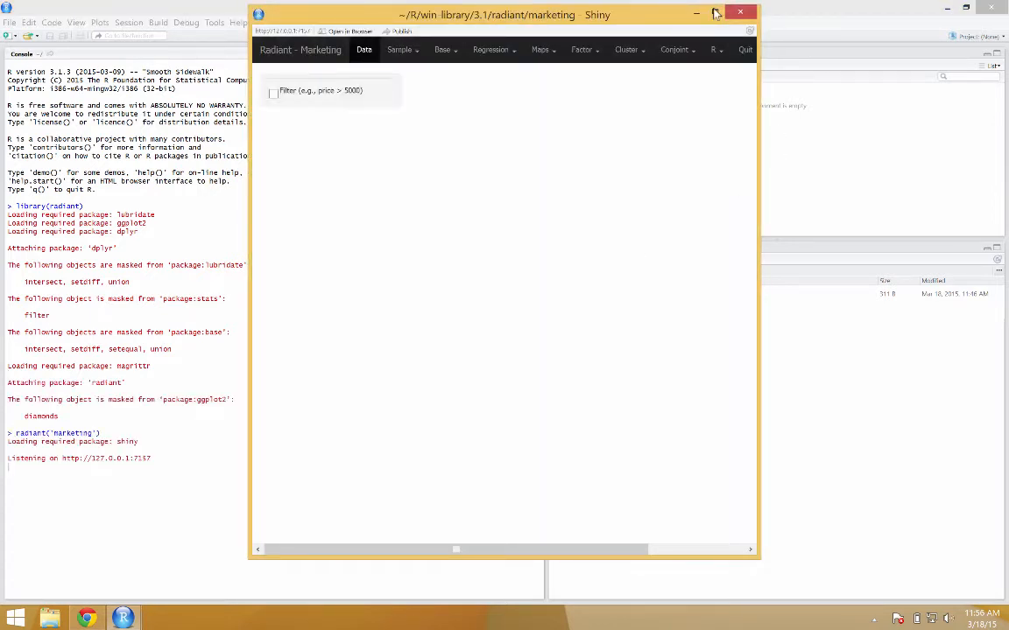
Maximize the Radiant app window and quit it via the Quit page
left_click(715, 12)
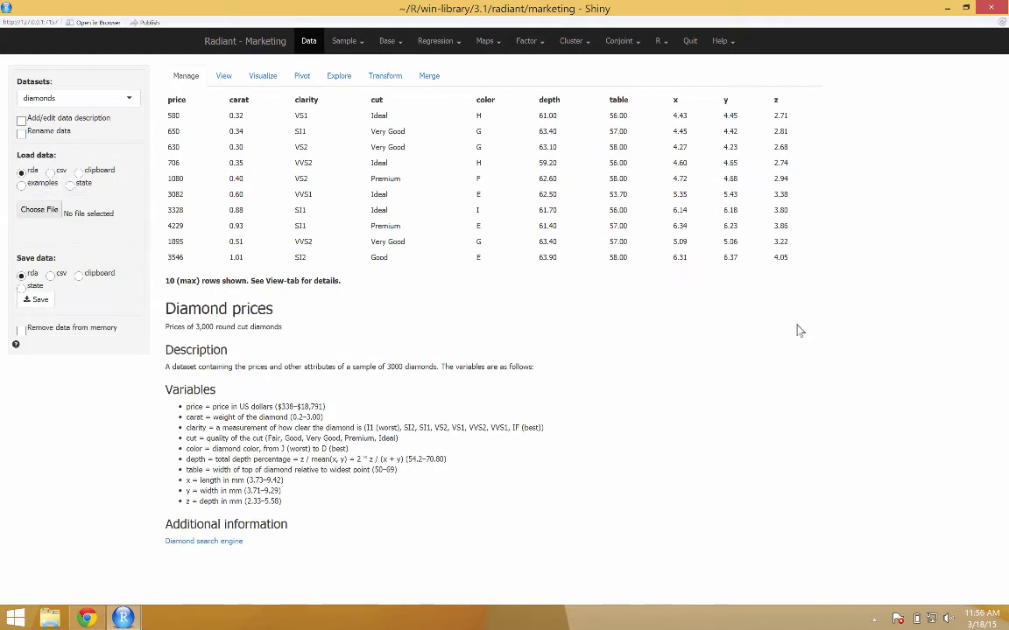
mouse_move(690, 41)
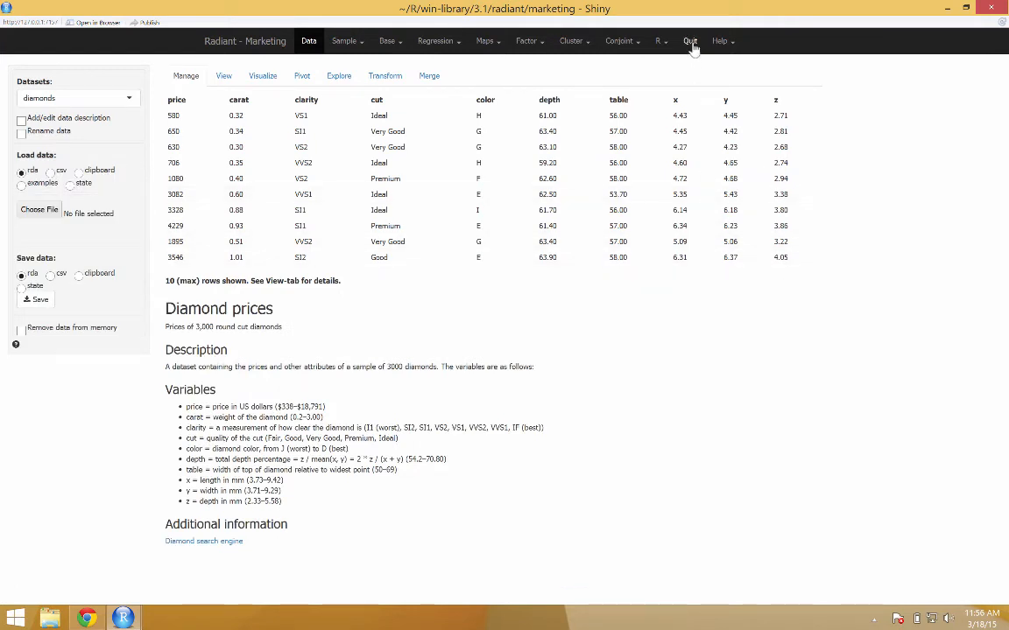
left_click(688, 40)
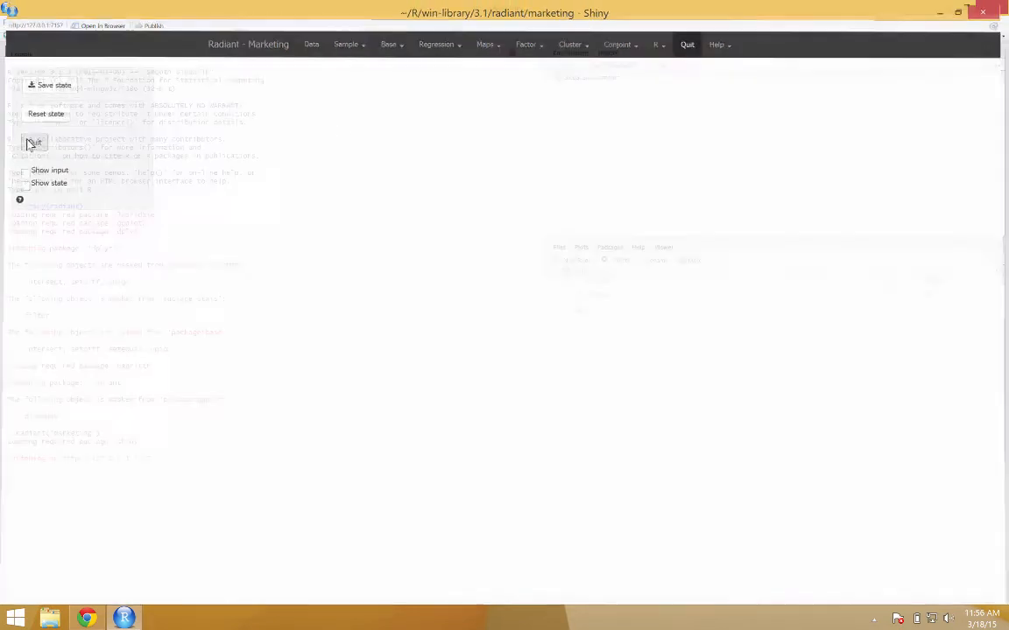
left_click(35, 142)
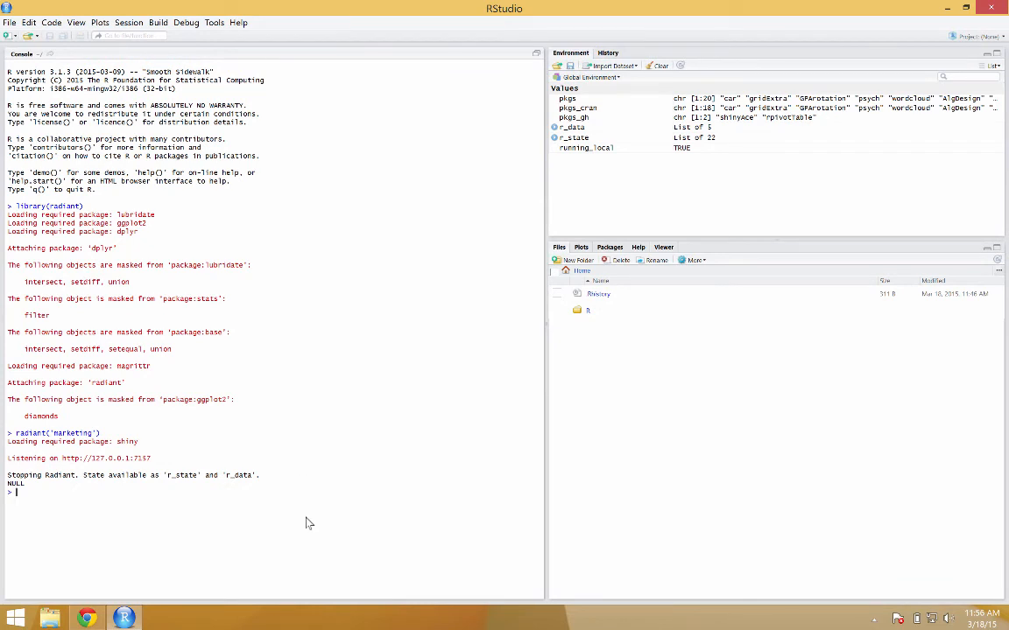
Enter the win_launcher command in the RStudio console to create the desktop launcher
type("win")
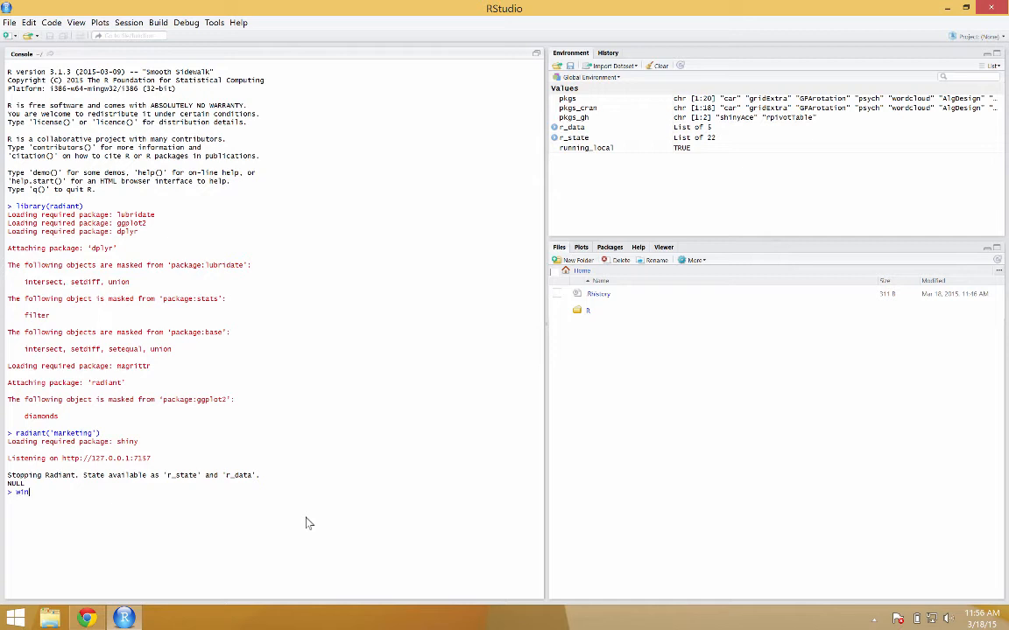
type("_")
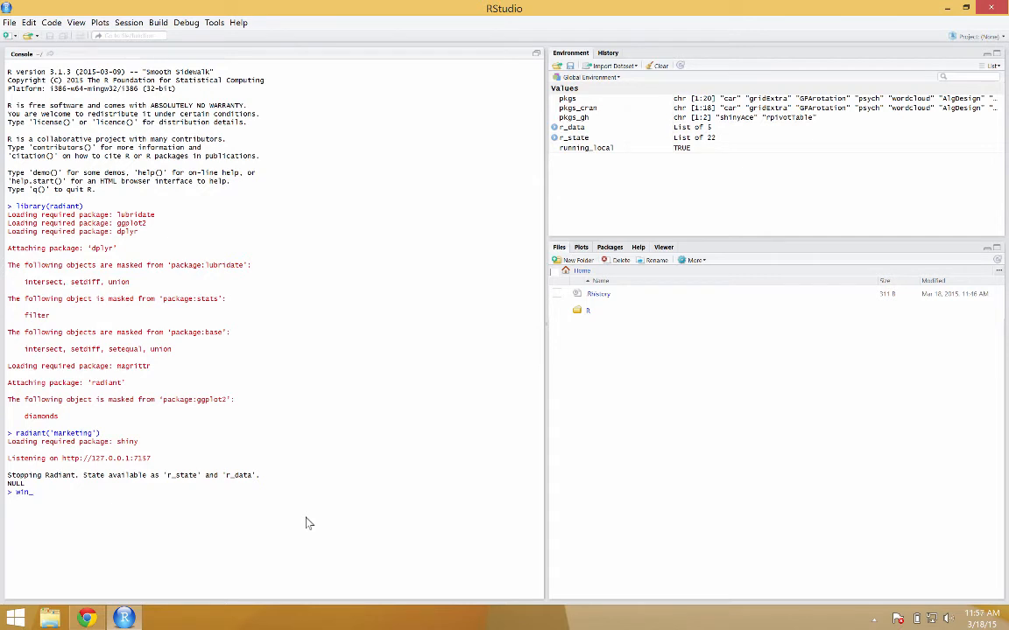
type("_launch")
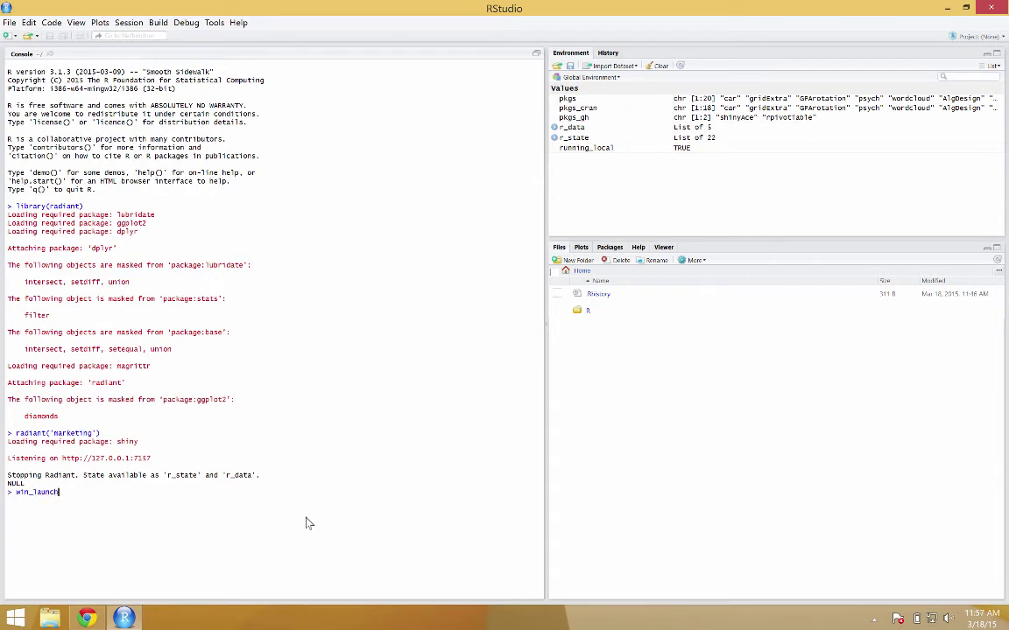
key("Return")
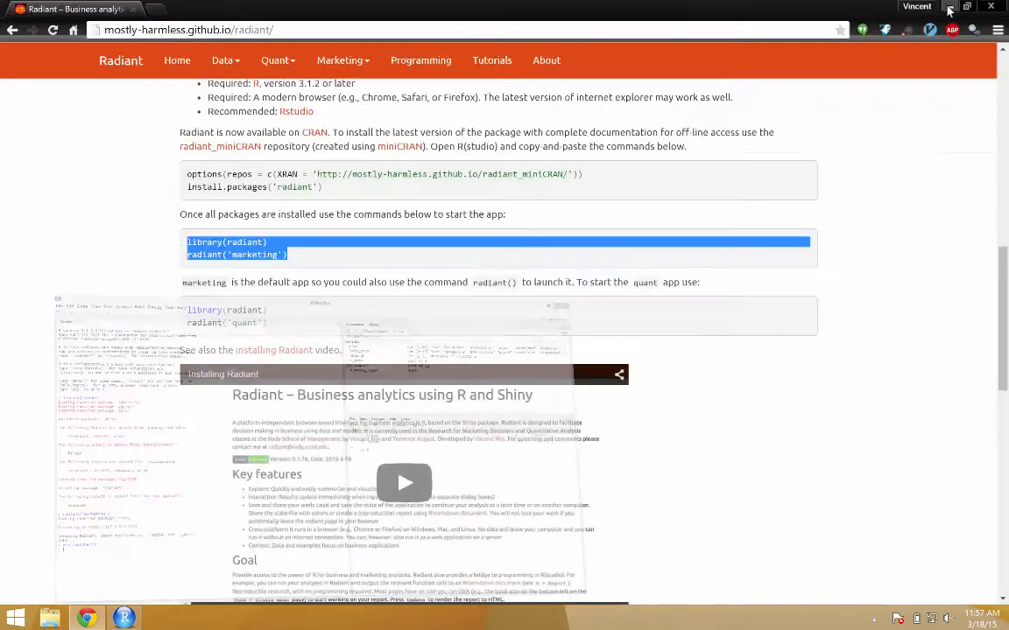
Minimize Chrome and launch Radiant from the radiant desktop icon, opening the diamonds dataset
left_click(950, 6)
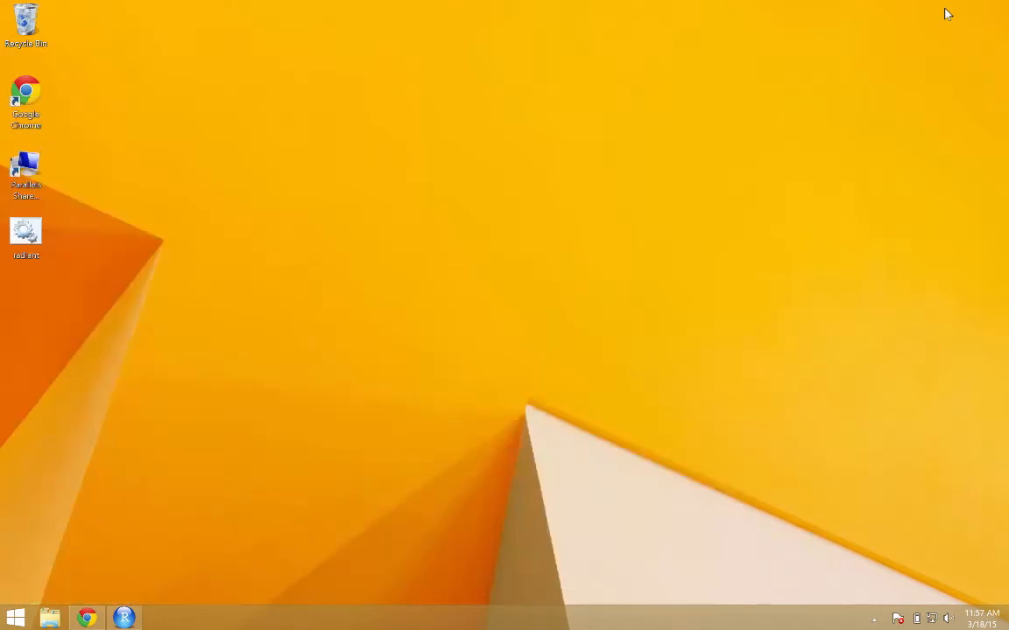
left_click(26, 232)
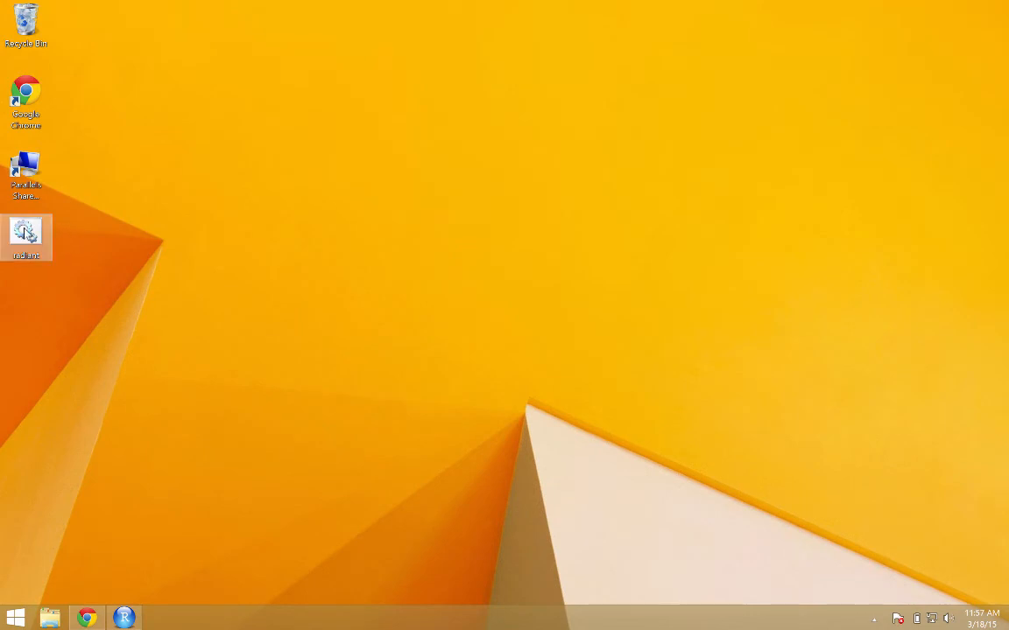
double_click(24, 237)
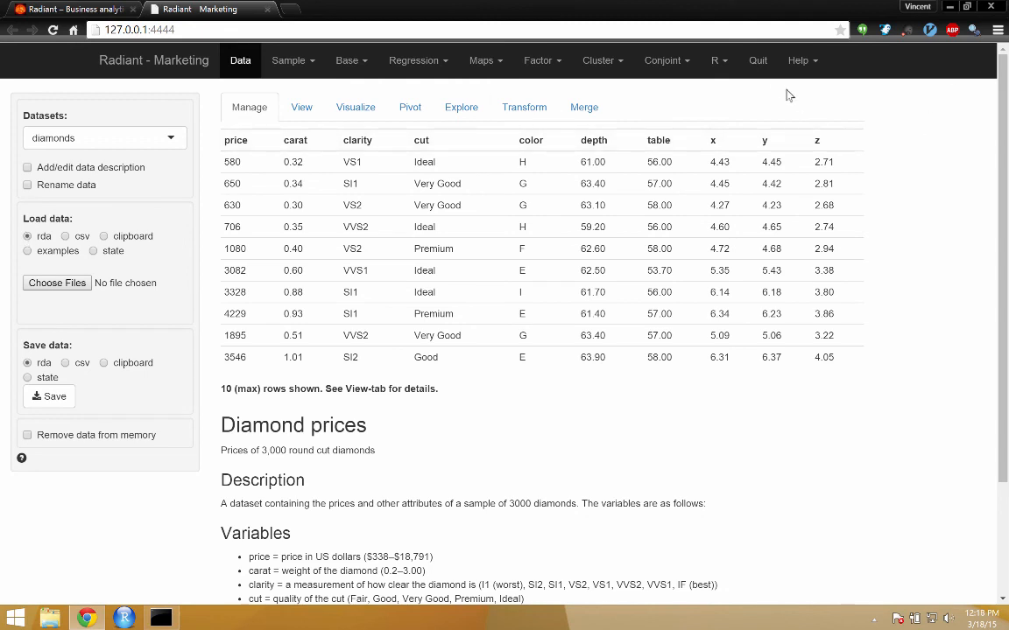
mouse_move(757, 60)
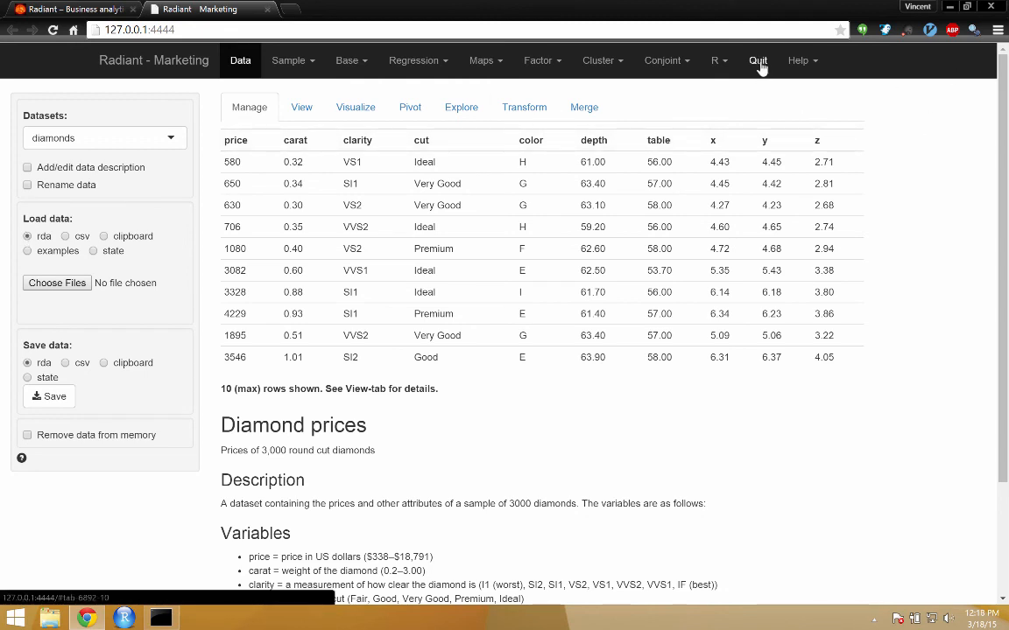
Open Radiant's Quit page with the save state, reset state and quit options
left_click(757, 60)
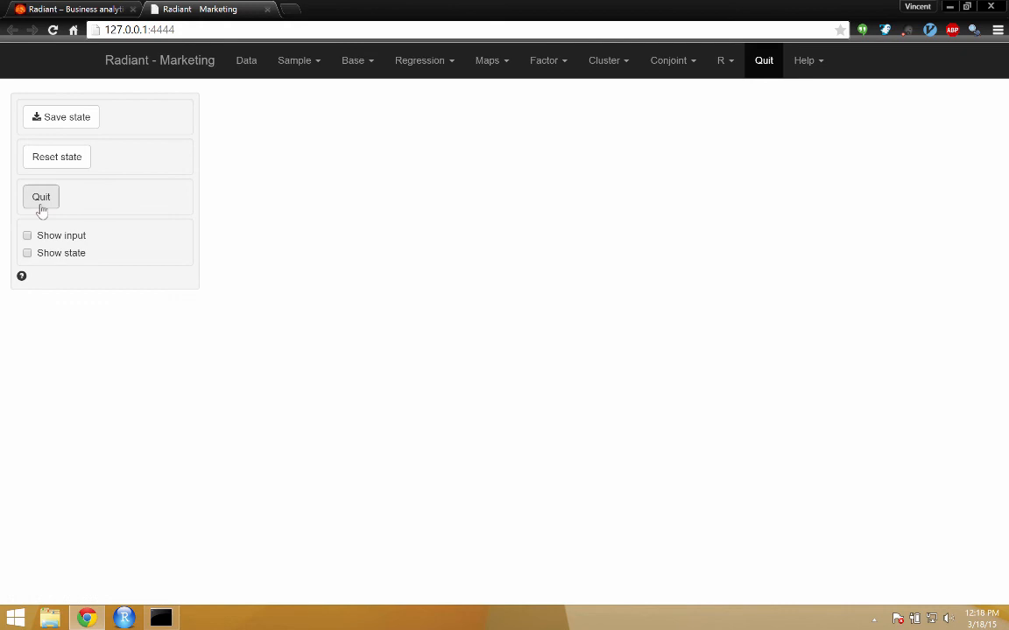